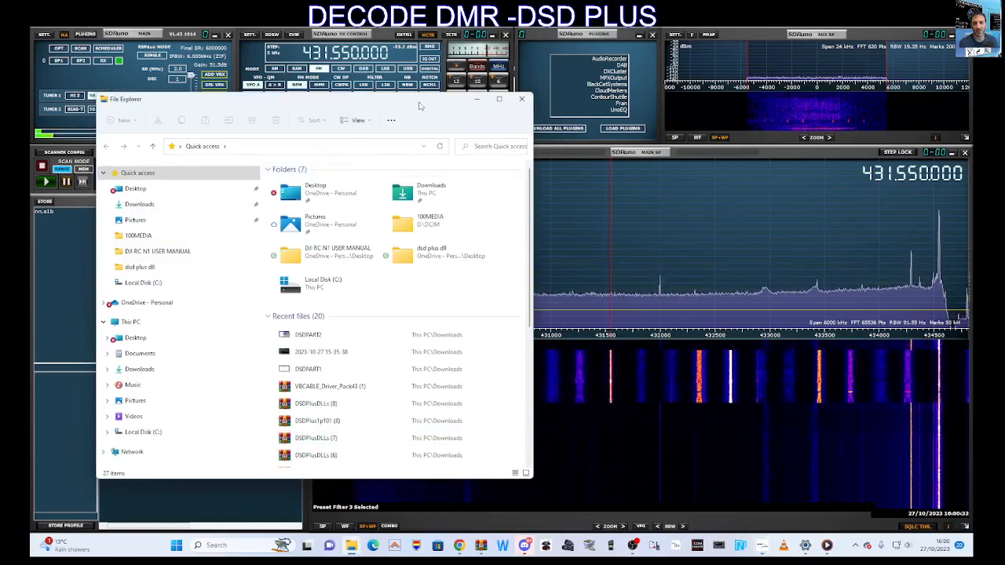
- Go to Local Disk (C:) and open the DSDPLUS folder
{"action": "left_click", "coordinate": [143, 283]}
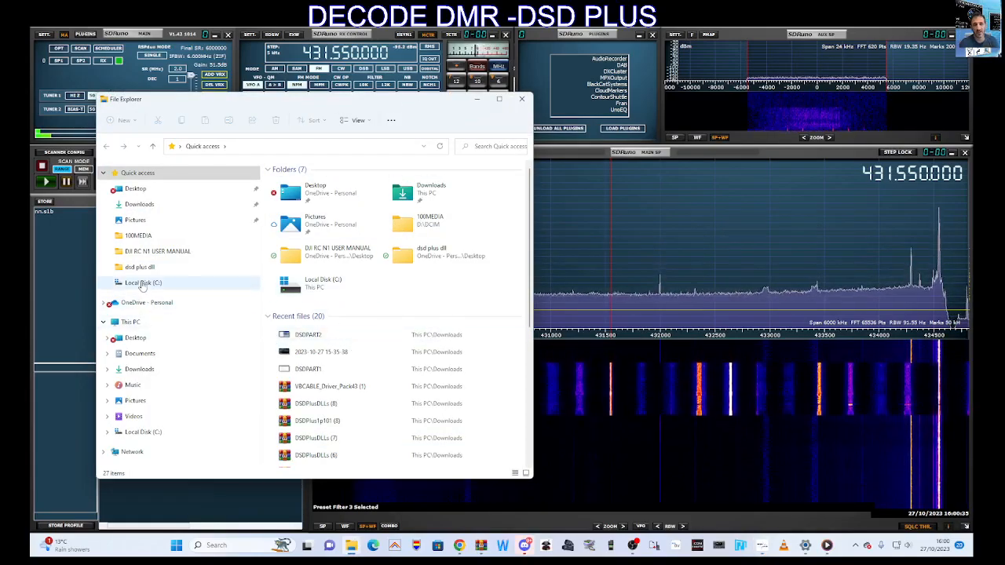
{"action": "left_click", "coordinate": [143, 283]}
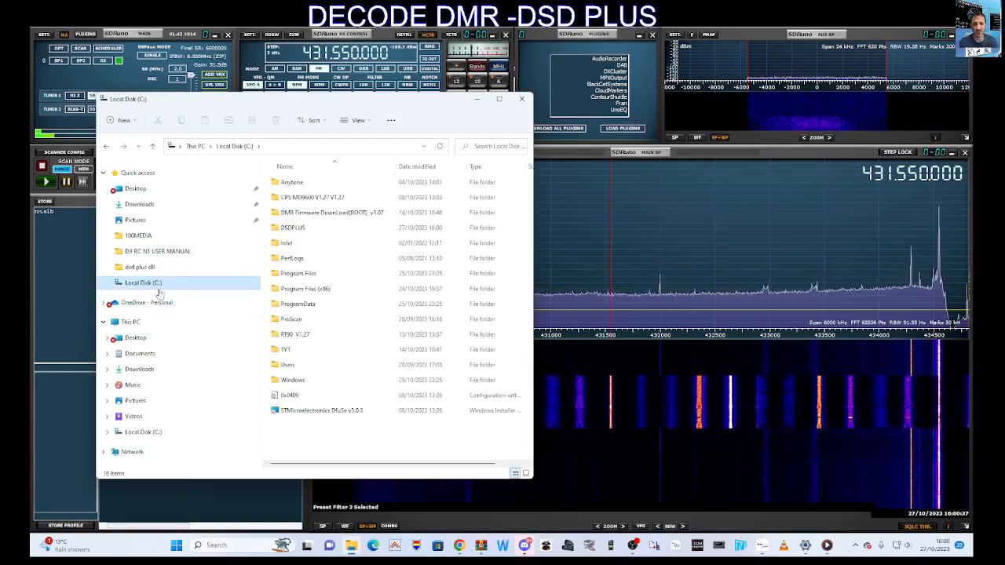
{"action": "left_click", "coordinate": [292, 228]}
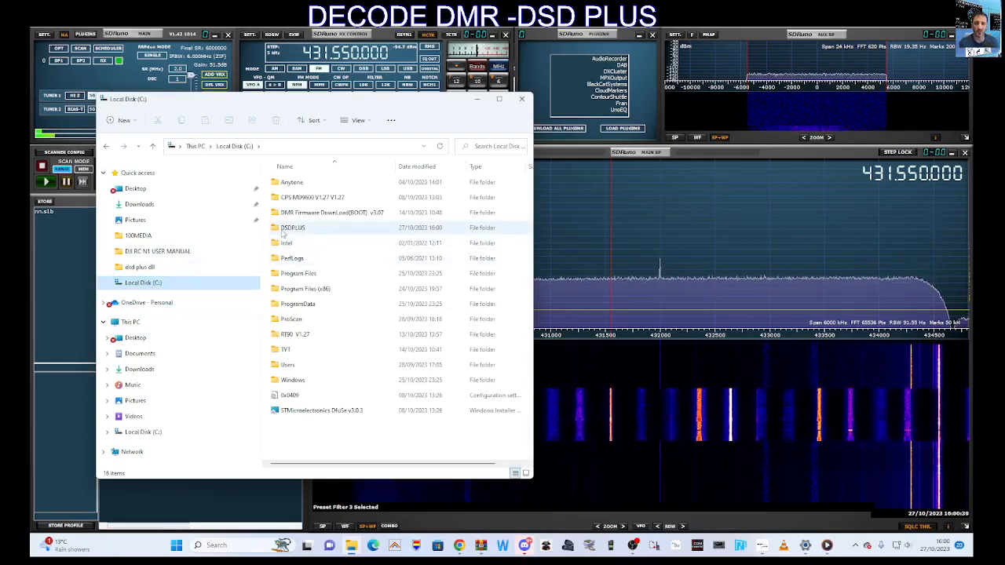
{"action": "double_click", "coordinate": [292, 227]}
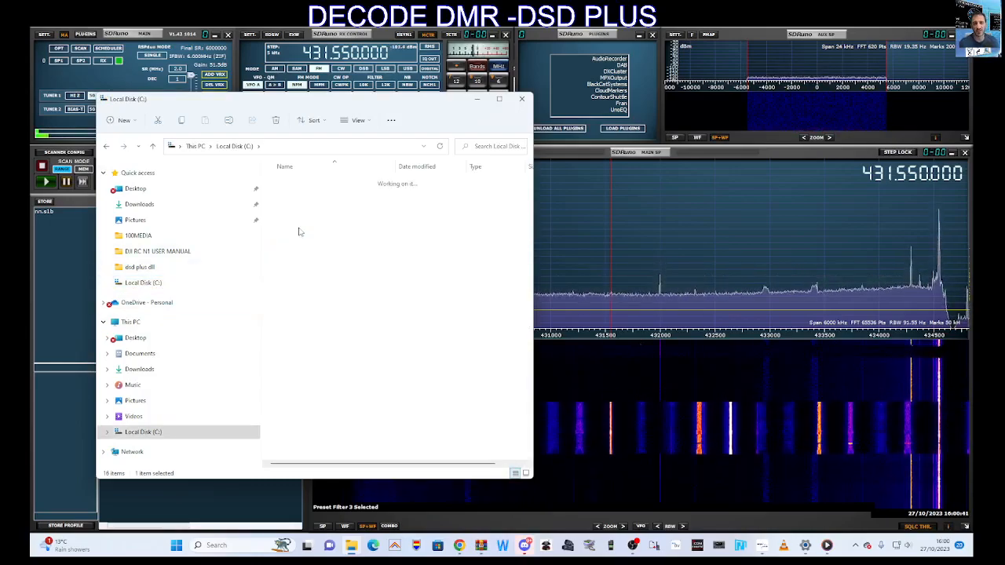
- Check the DSDPlus.exe context menu, then run DSDPlus to start decoding
{"action": "double_click", "coordinate": [139, 267]}
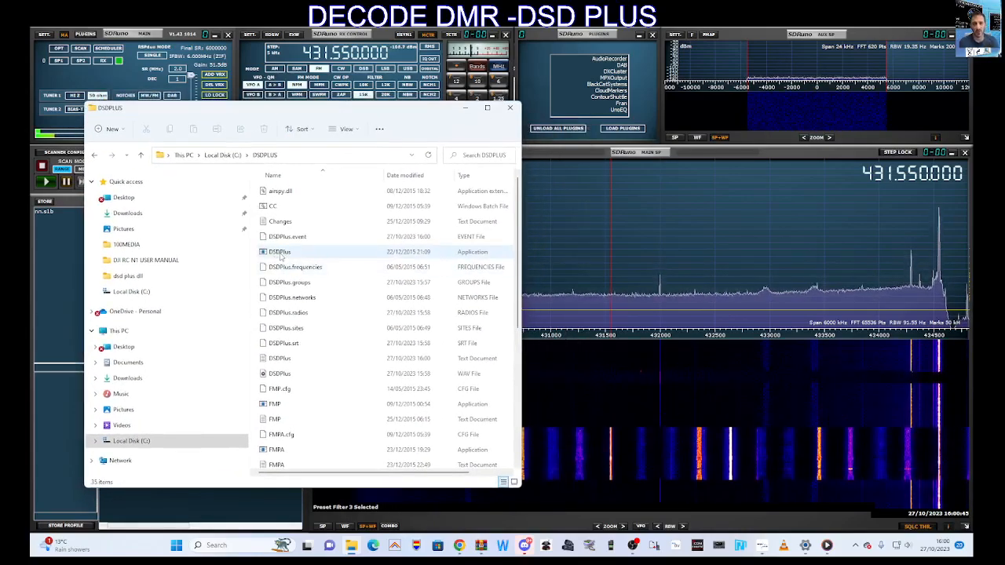
{"action": "right_click", "coordinate": [279, 251]}
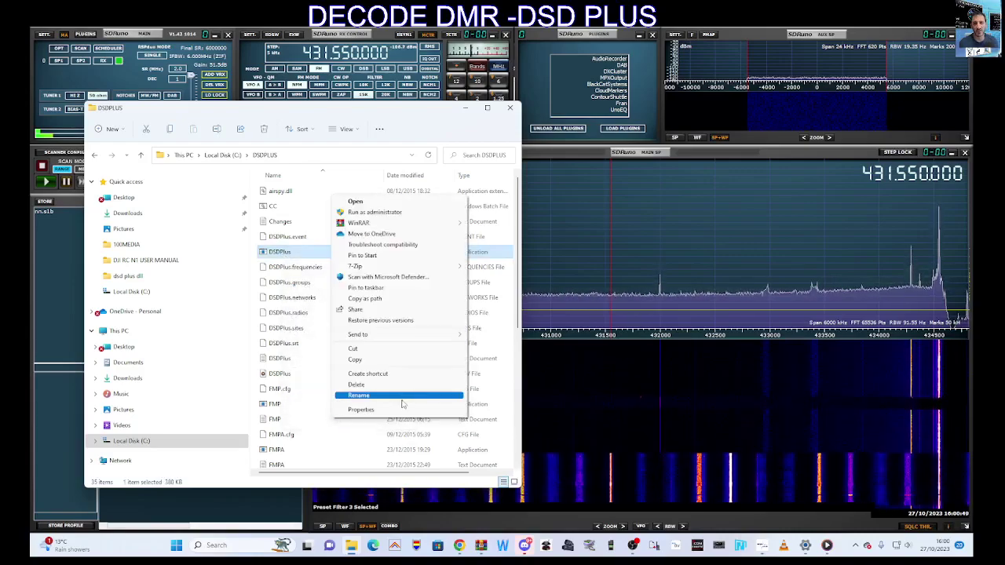
{"action": "mouse_move", "coordinate": [359, 335]}
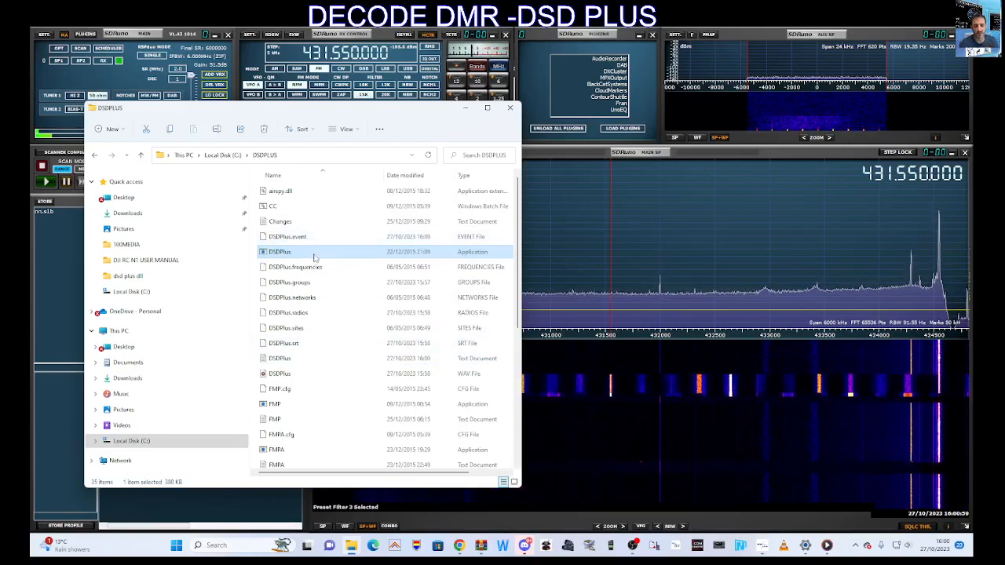
{"action": "double_click", "coordinate": [280, 251]}
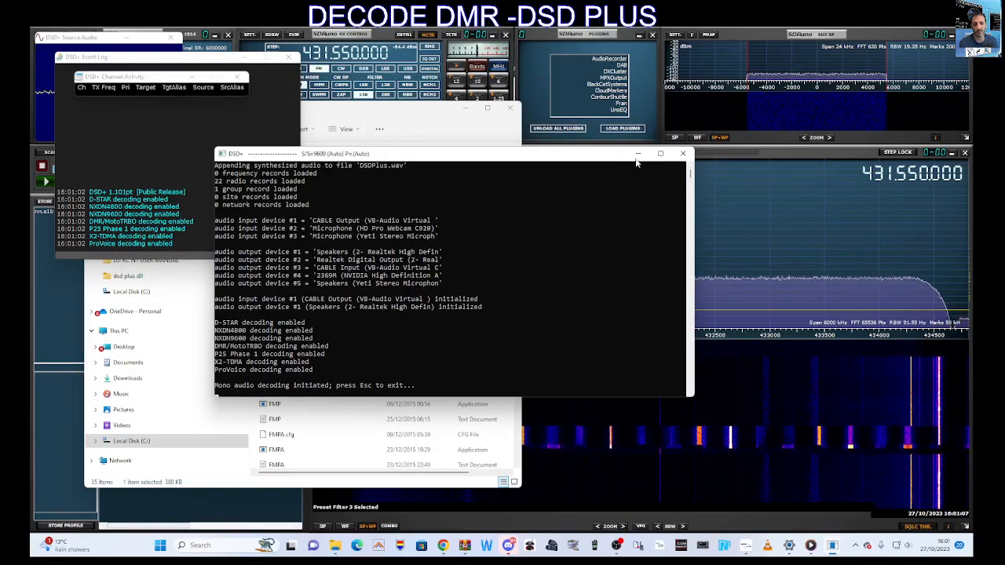
{"action": "mouse_move", "coordinate": [639, 153]}
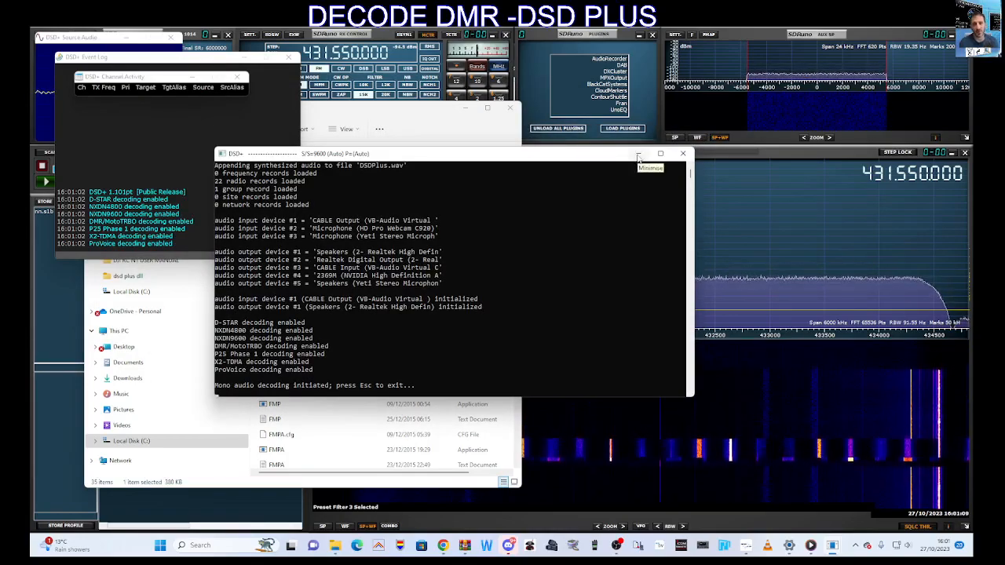
- Minimize the DSD+ console and clear File Explorer from the screen
{"action": "left_click", "coordinate": [638, 153]}
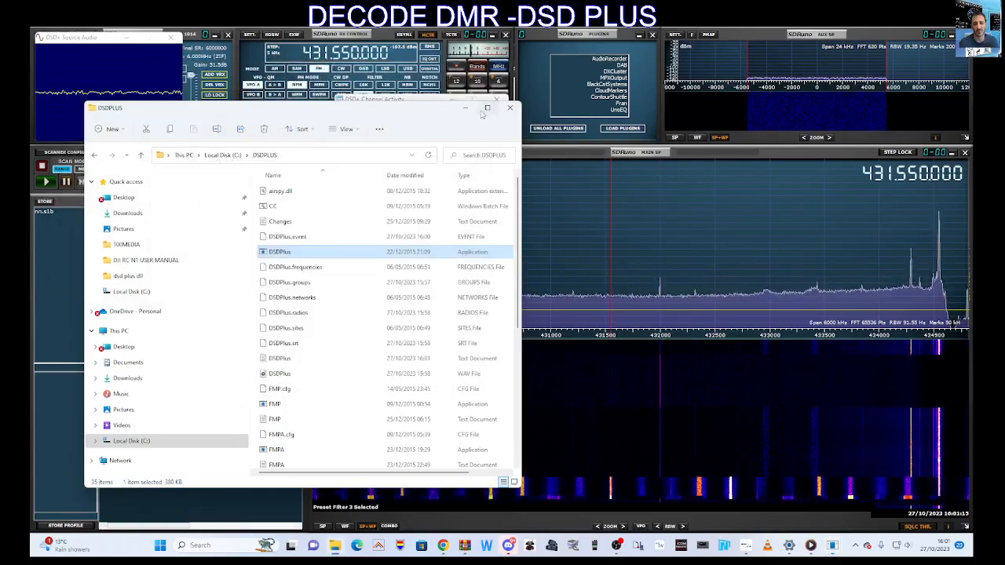
{"action": "double_click", "coordinate": [280, 251]}
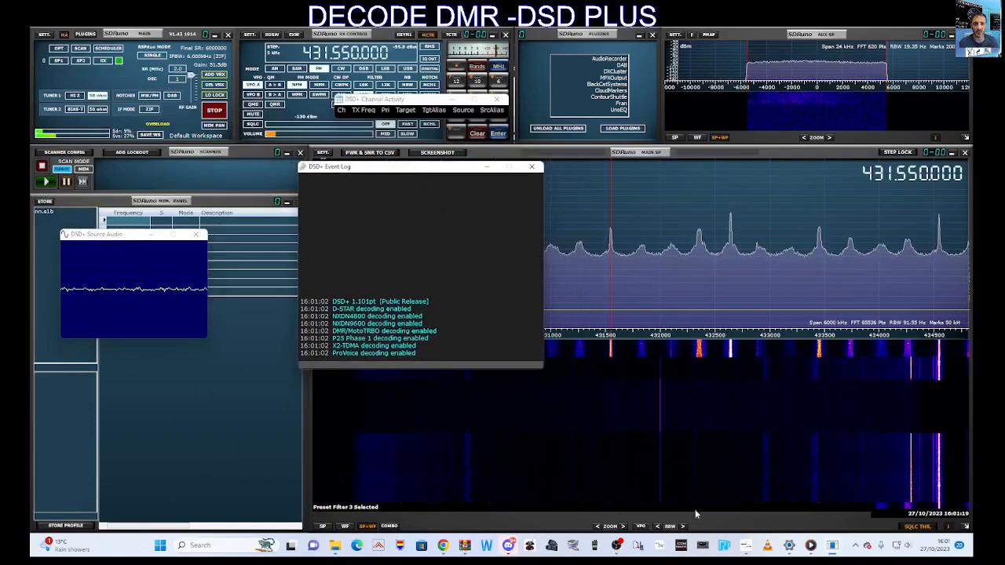
{"action": "mouse_move", "coordinate": [833, 545]}
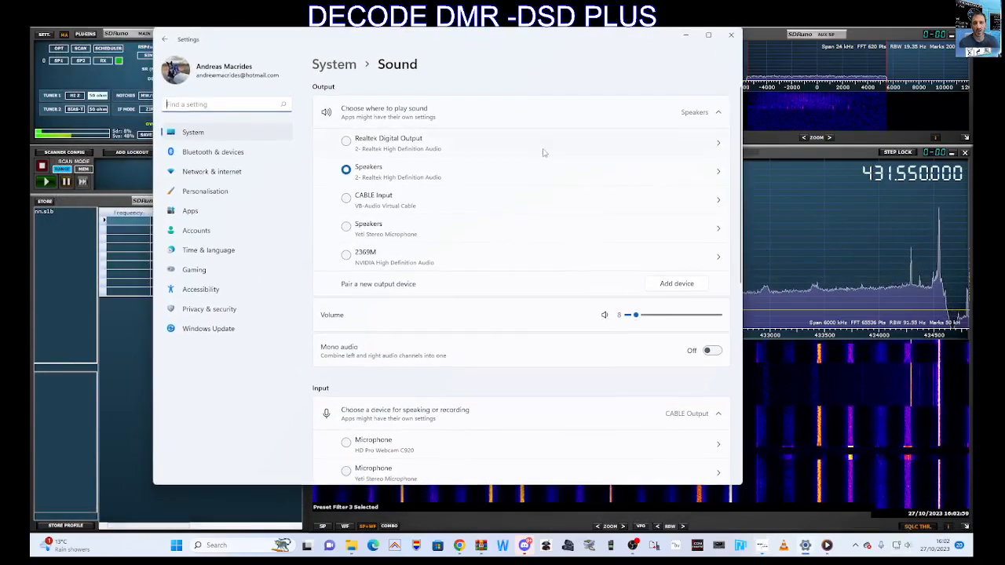
- Confirm CABLE Output is the sound input device, then minimize Settings
{"action": "scroll", "scroll_direction": "down", "scroll_amount": 3}
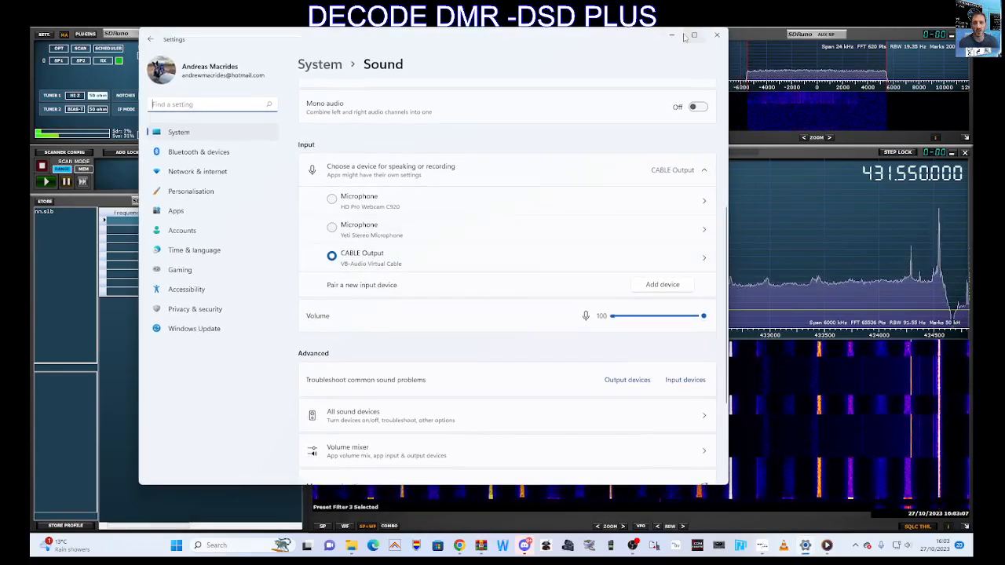
{"action": "left_click", "coordinate": [716, 35]}
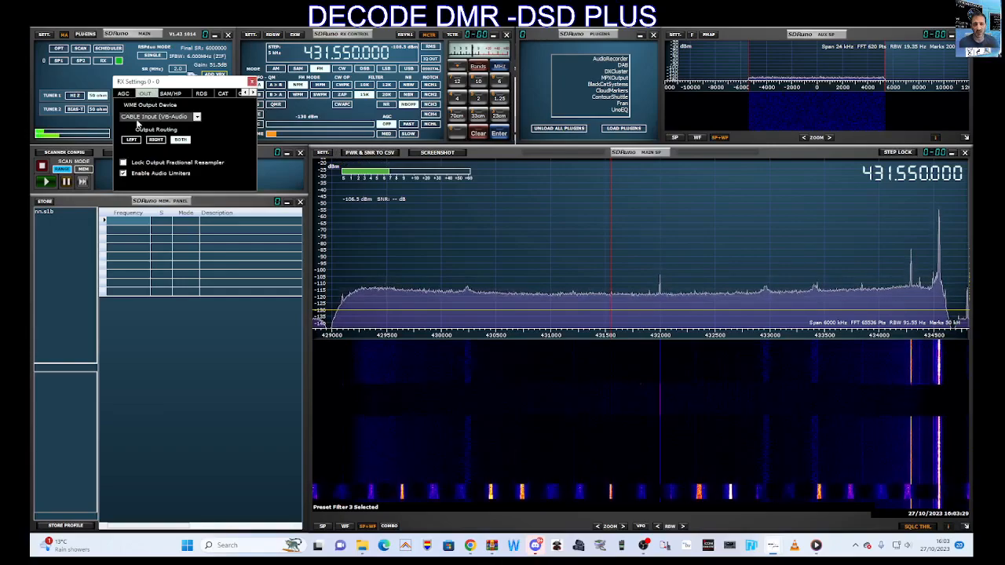
- Close RX Settings, keeping CABLE Input (VB-Audio) as the WME output device
{"action": "left_click", "coordinate": [196, 117]}
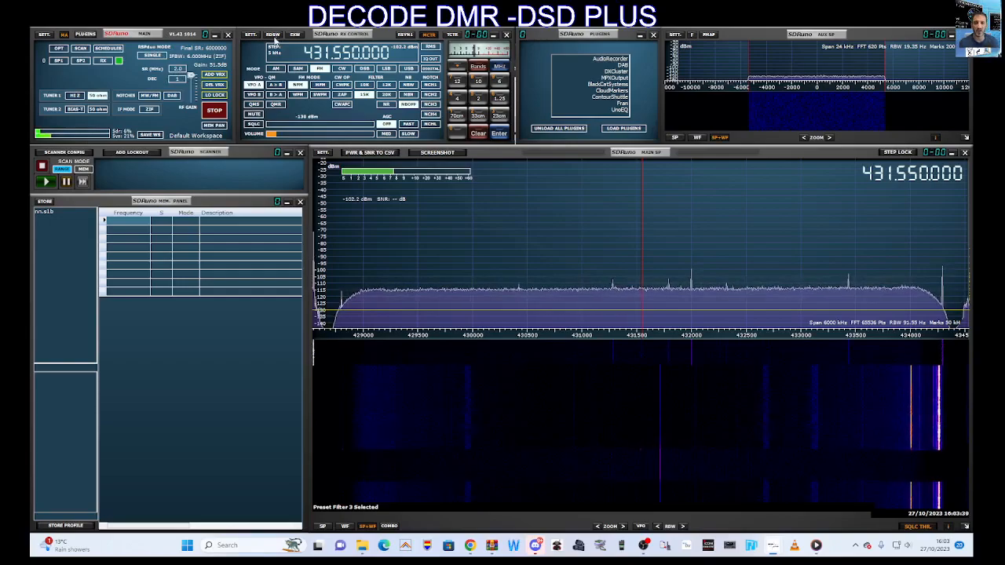
{"action": "mouse_move", "coordinate": [889, 242]}
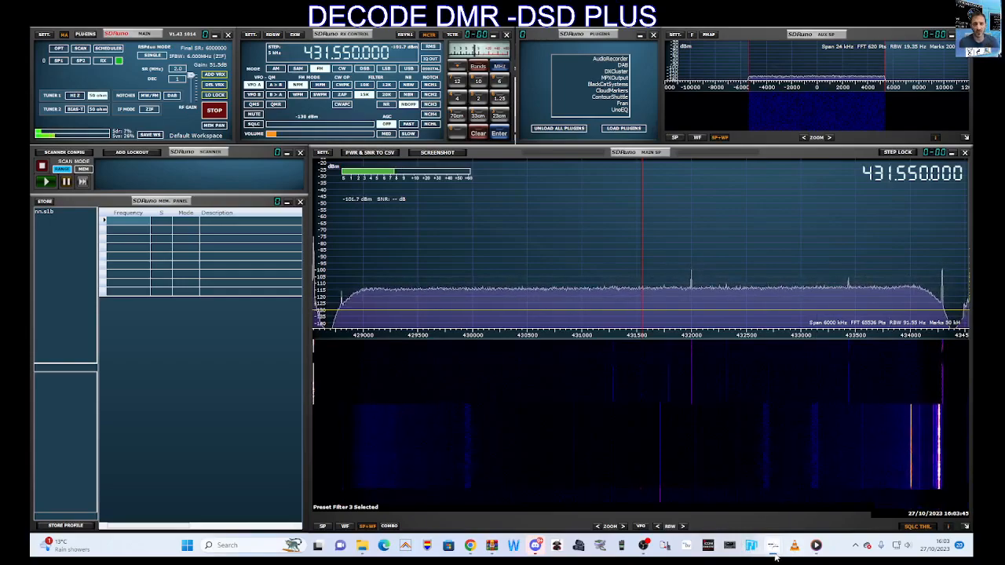
{"action": "mouse_move", "coordinate": [77, 370]}
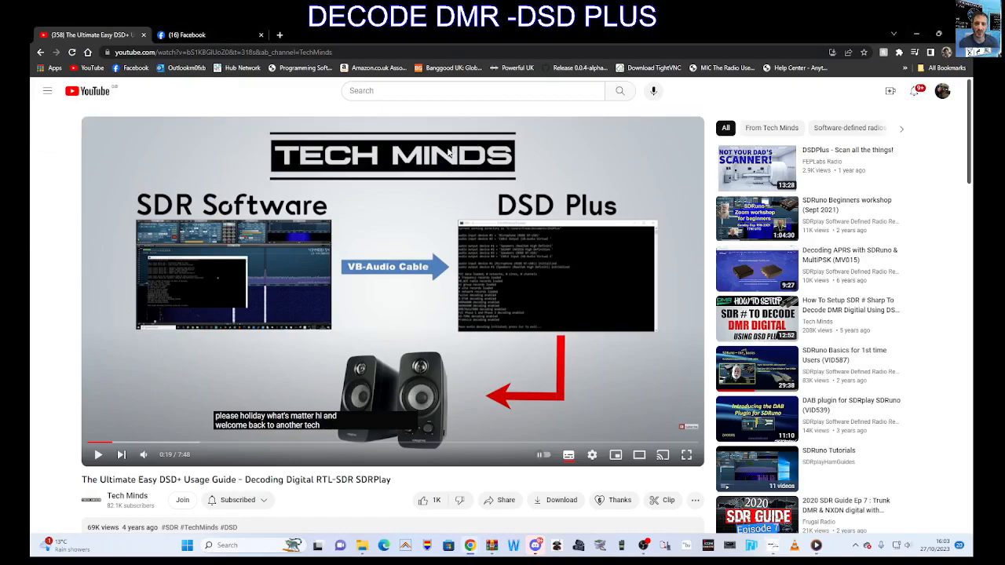
{"action": "mouse_move", "coordinate": [673, 71]}
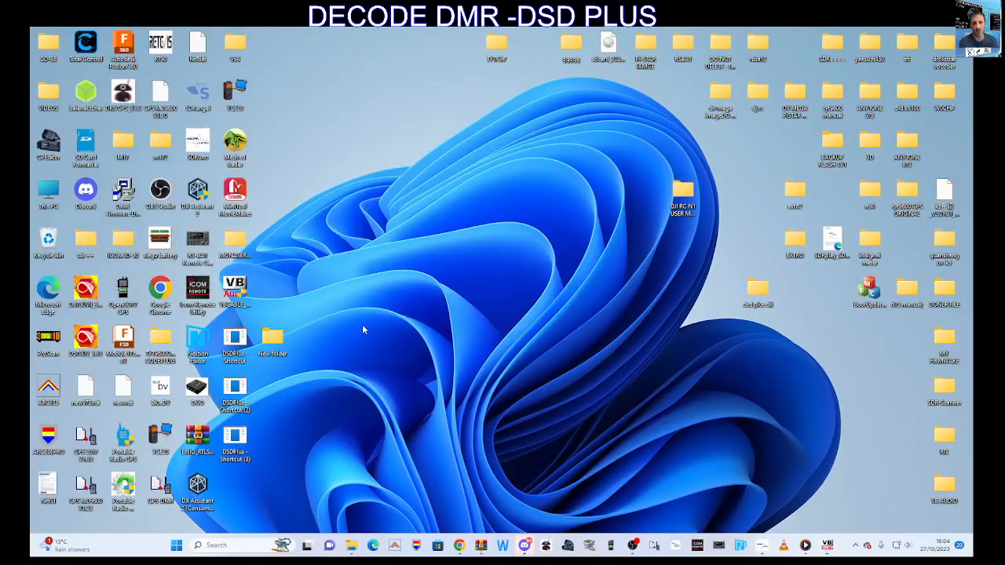
{"action": "mouse_move", "coordinate": [351, 328]}
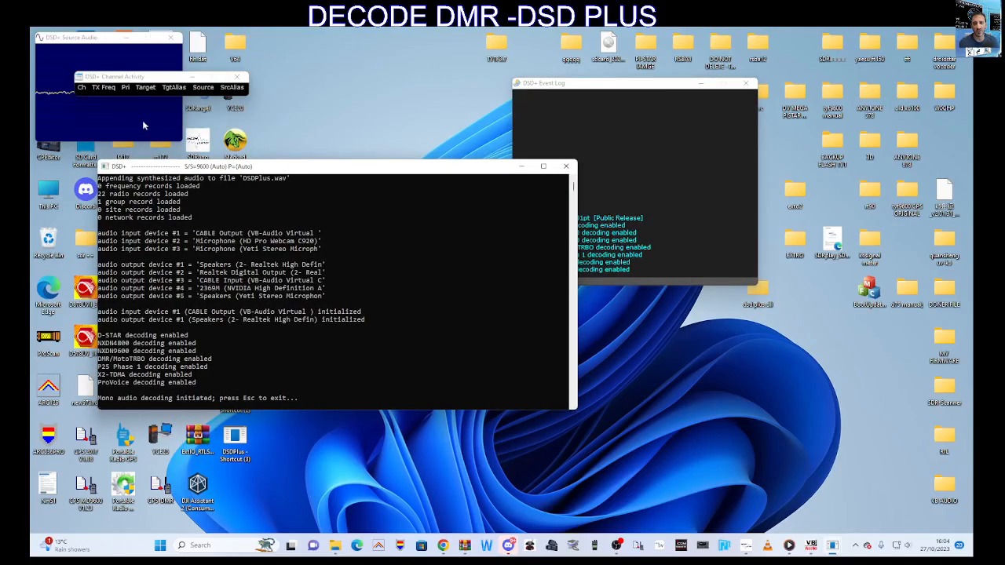
{"action": "mouse_move", "coordinate": [660, 439]}
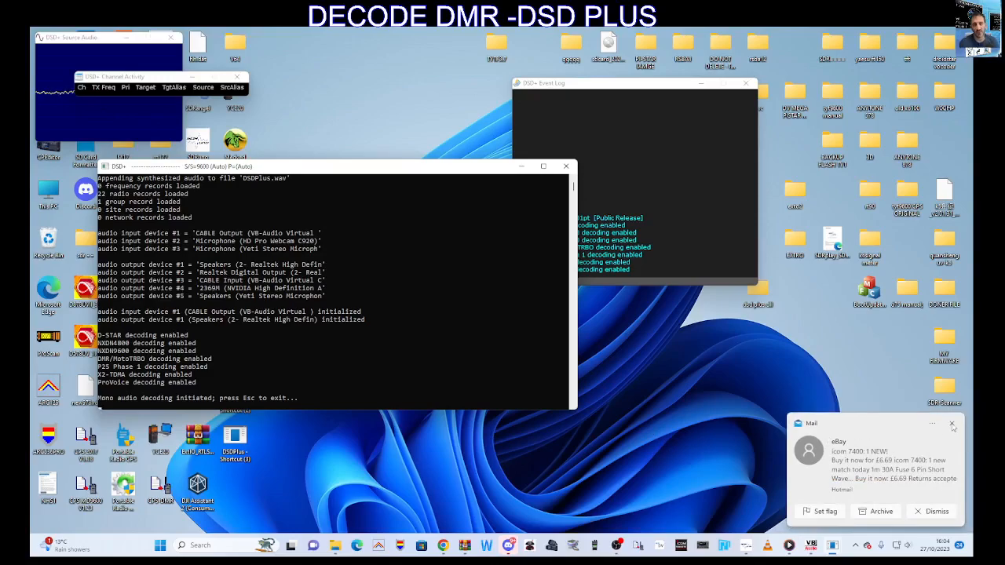
- Dismiss the new Mail notification
{"action": "left_click", "coordinate": [953, 424]}
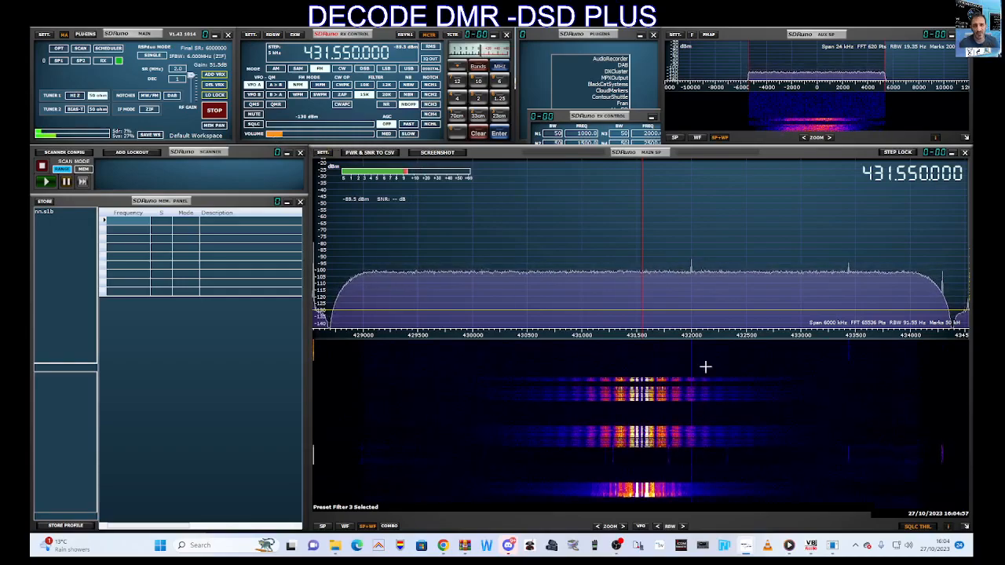
- Open the EX CONTROL extended panel from RX Control
{"action": "left_click", "coordinate": [909, 545]}
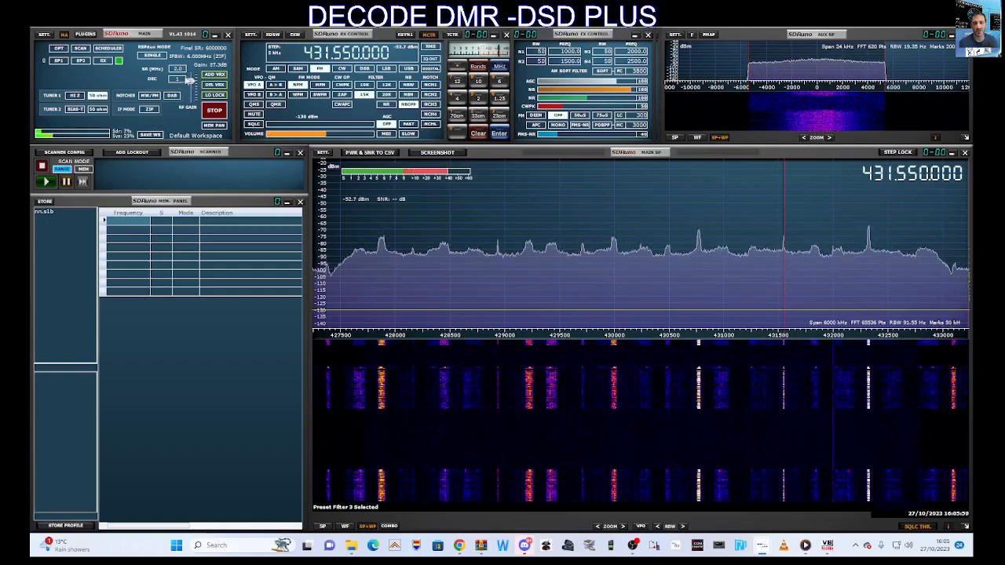
{"action": "mouse_move", "coordinate": [622, 165]}
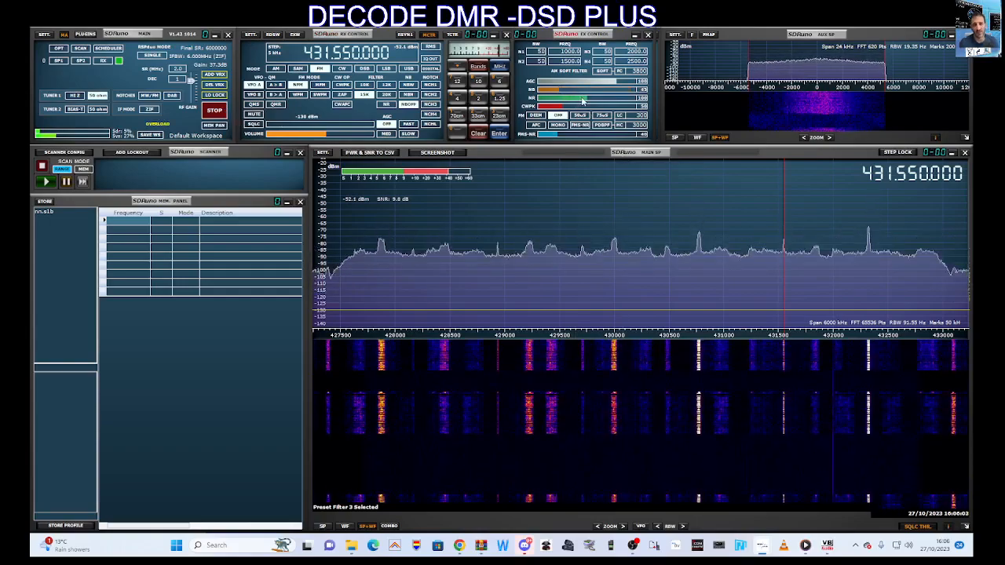
{"action": "mouse_move", "coordinate": [738, 196]}
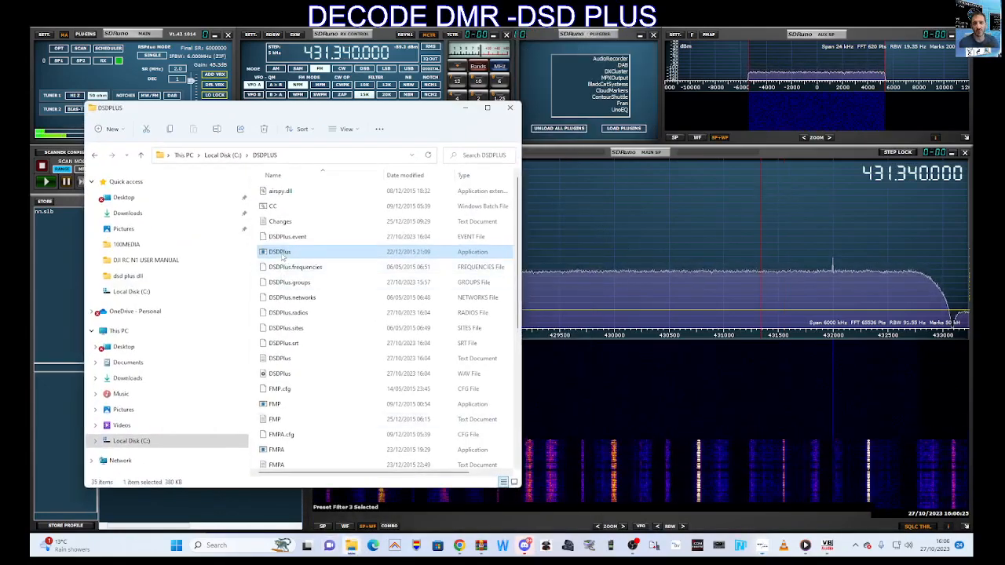
- Run DSDPlus.exe from C:\DSDPLUS and clear File Explorer off the screen
{"action": "double_click", "coordinate": [280, 251]}
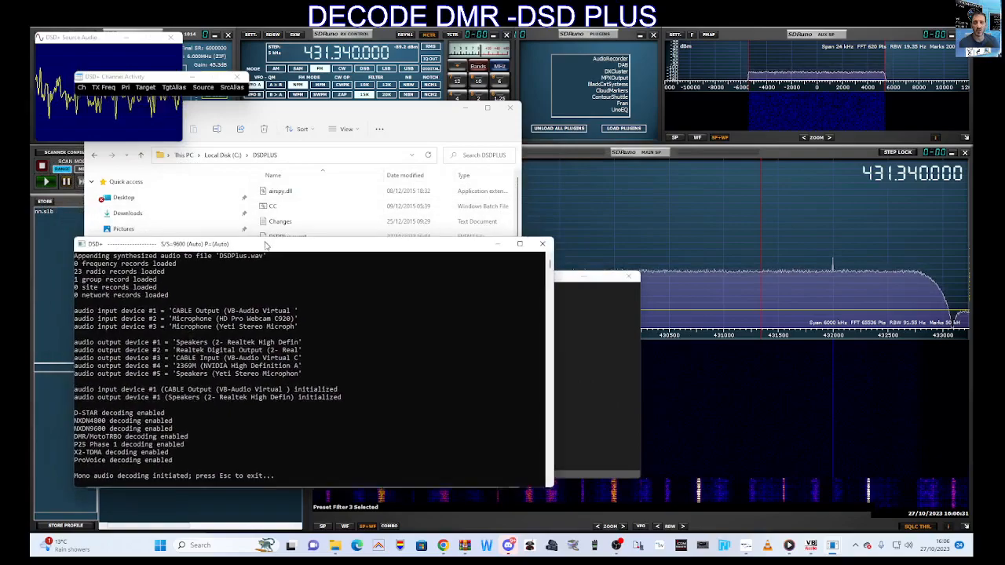
{"action": "right_click", "coordinate": [280, 252]}
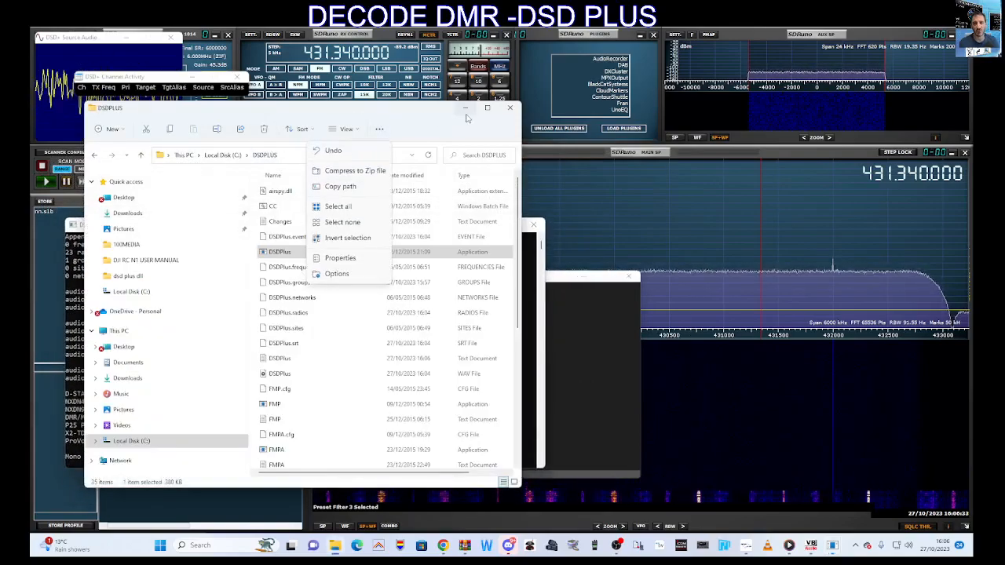
{"action": "double_click", "coordinate": [279, 251]}
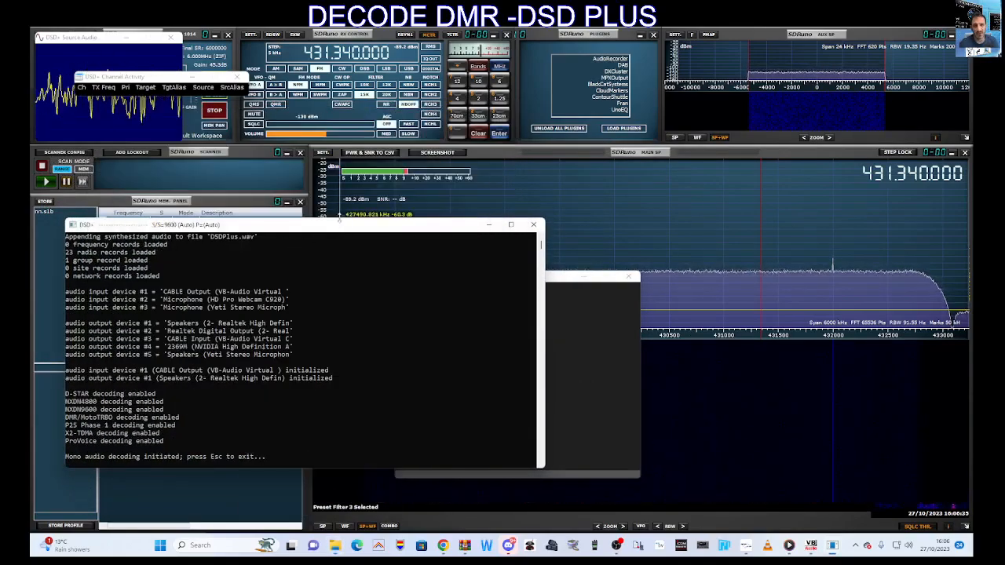